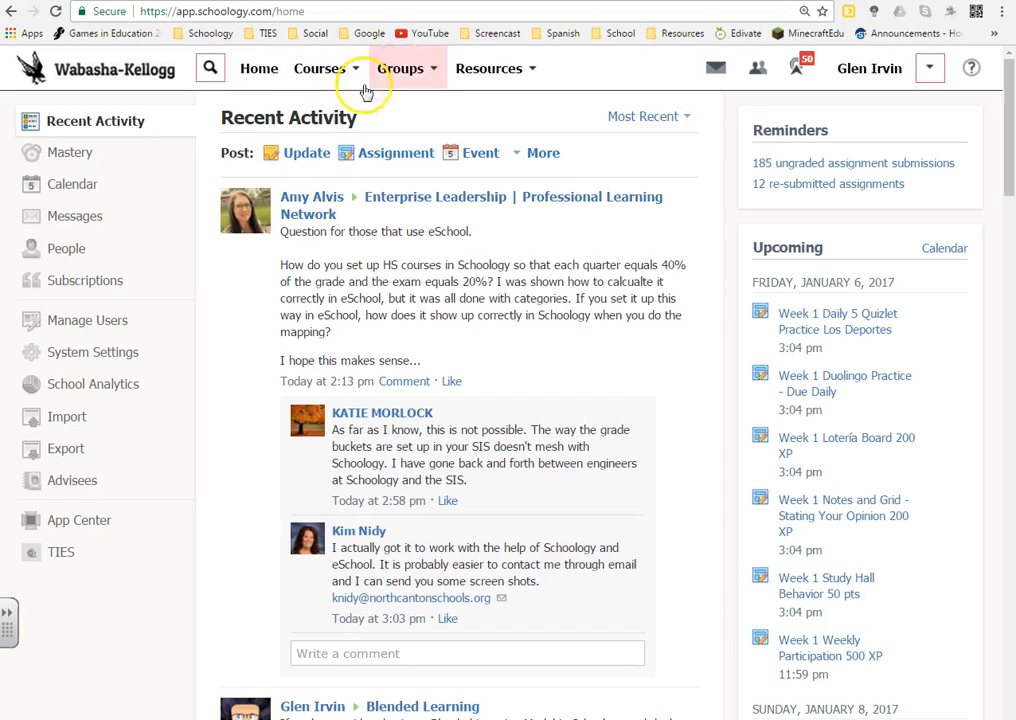
{"action": "mouse_move", "coordinate": [316, 100]}
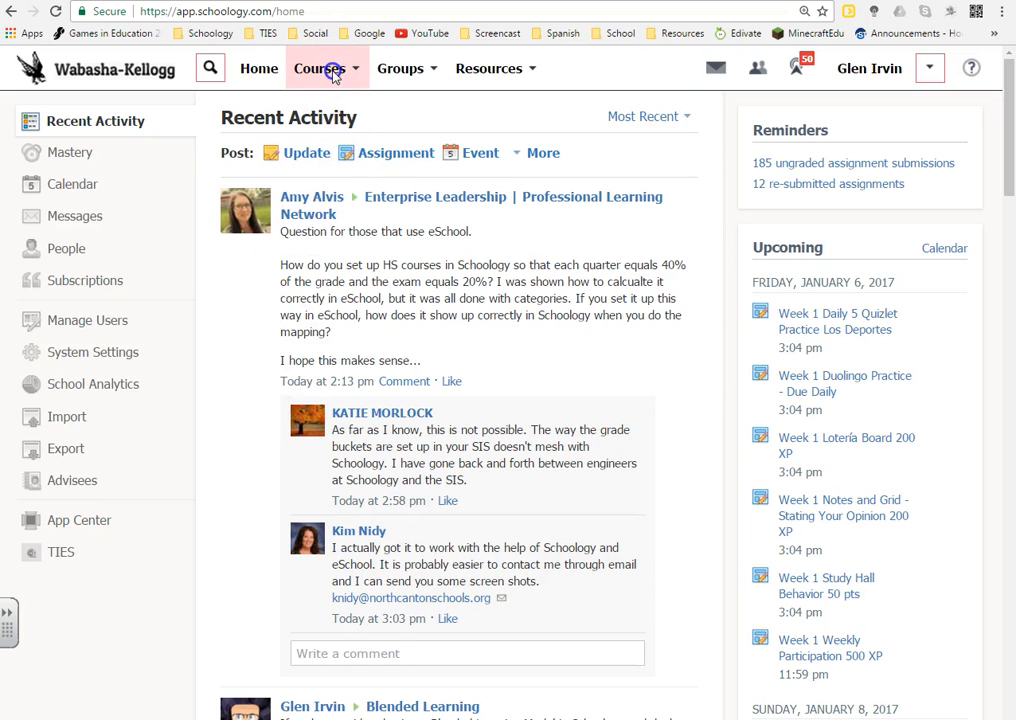
{"action": "left_click", "coordinate": [320, 68]}
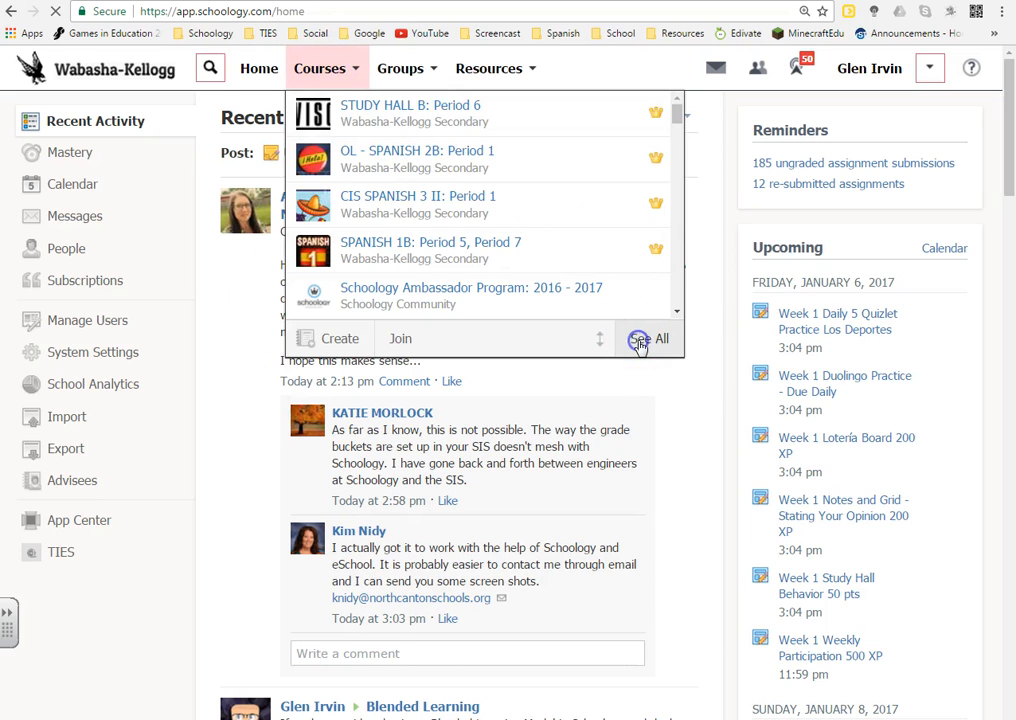
{"action": "left_click", "coordinate": [660, 338]}
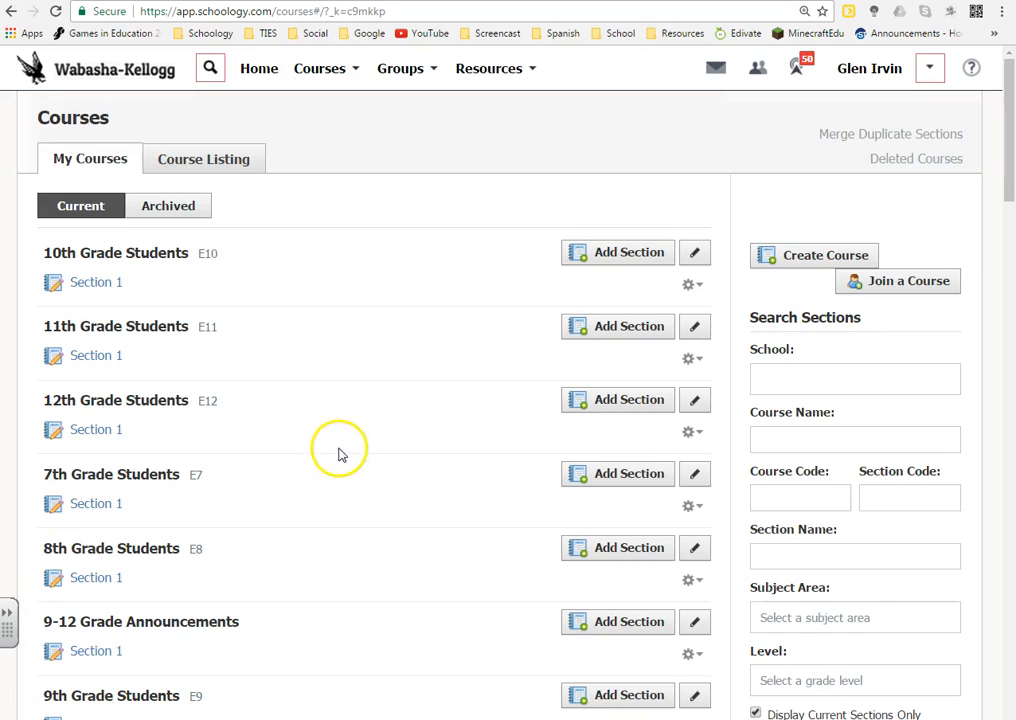
{"action": "scroll", "scroll_direction": "down", "scroll_amount": 3}
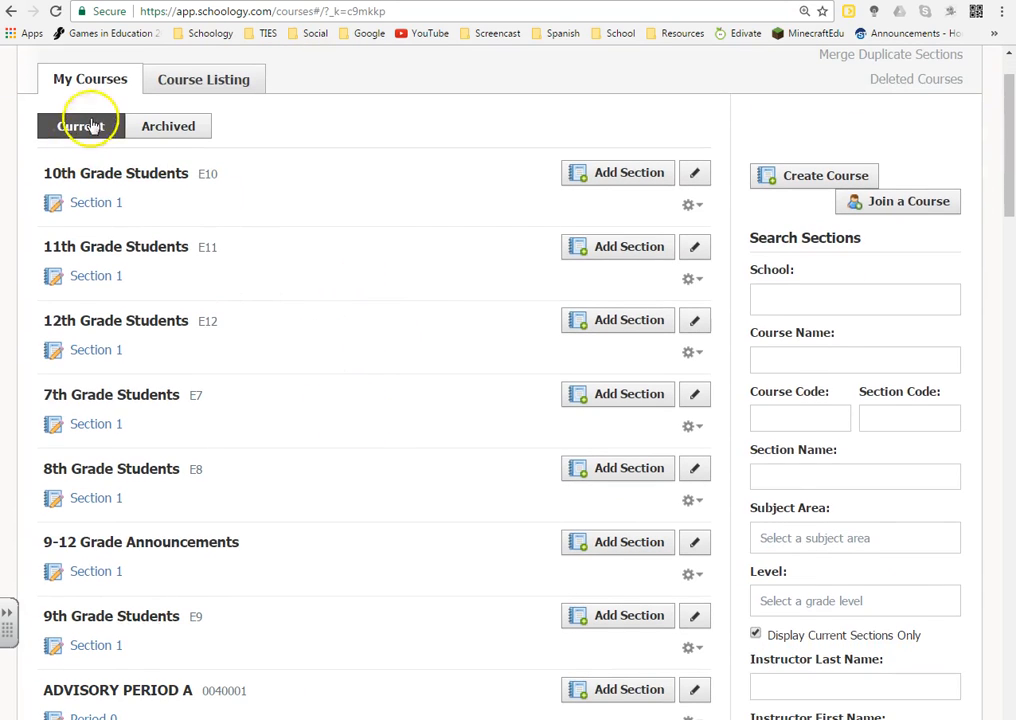
{"action": "scroll", "scroll_direction": "down", "scroll_amount": 3}
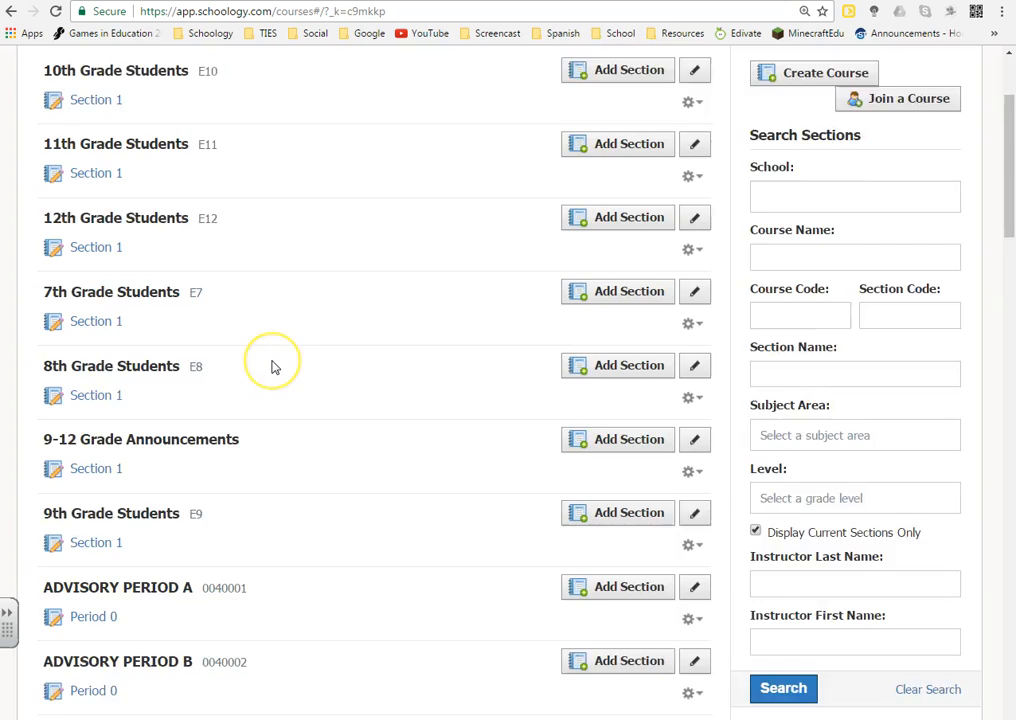
{"action": "scroll", "scroll_direction": "down", "scroll_amount": 3}
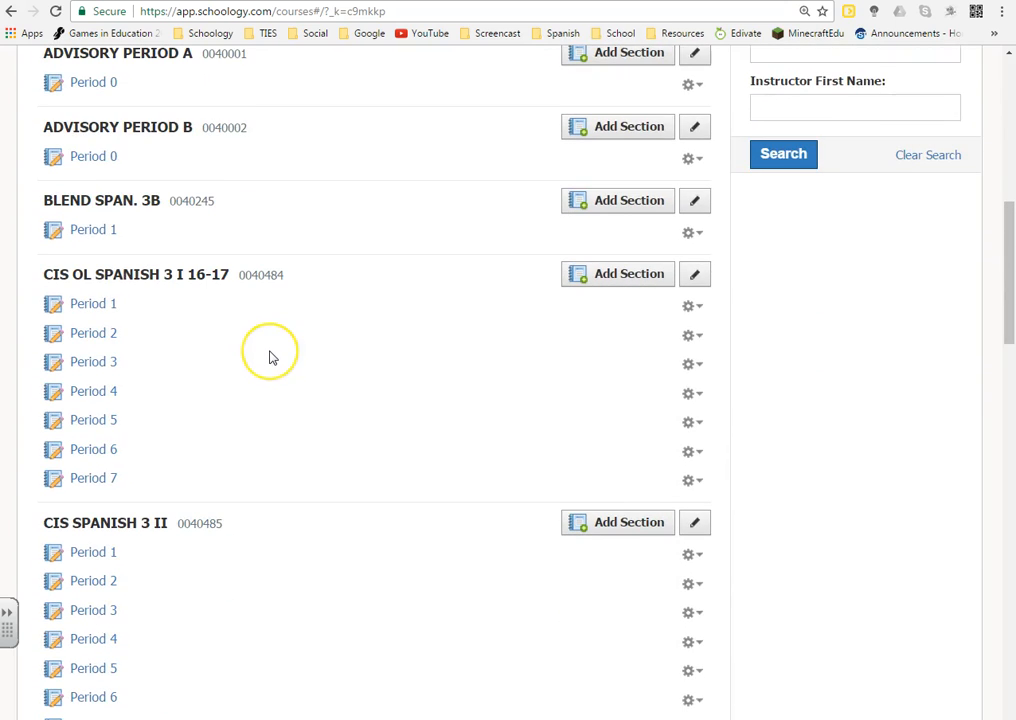
{"action": "scroll", "scroll_direction": "down", "scroll_amount": 3}
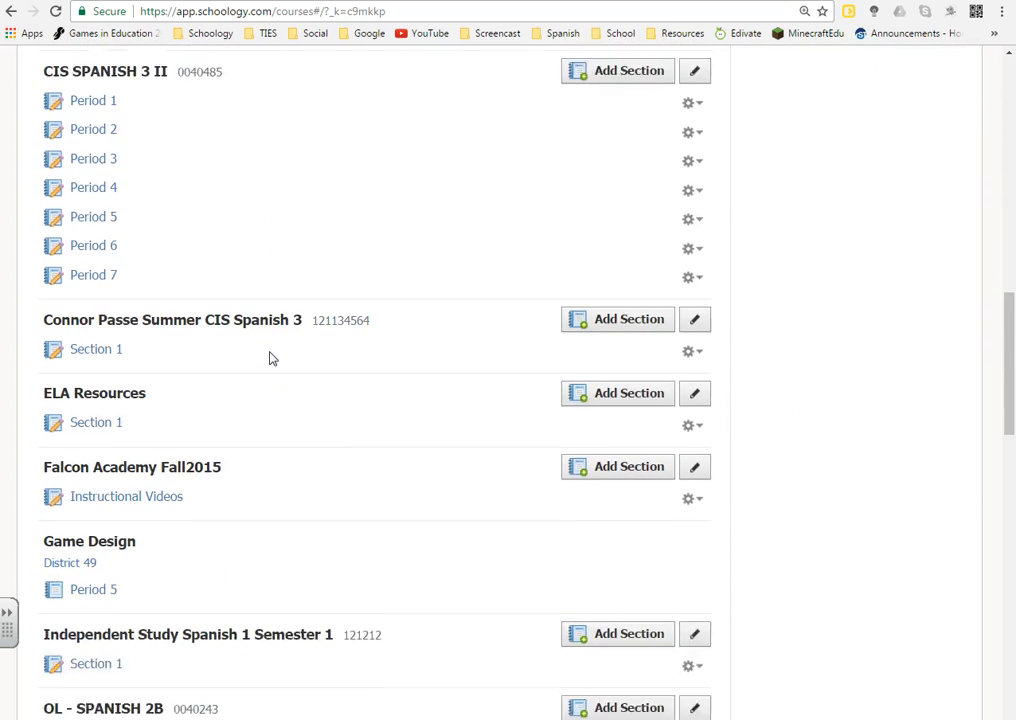
{"action": "scroll", "scroll_direction": "down", "scroll_amount": 3}
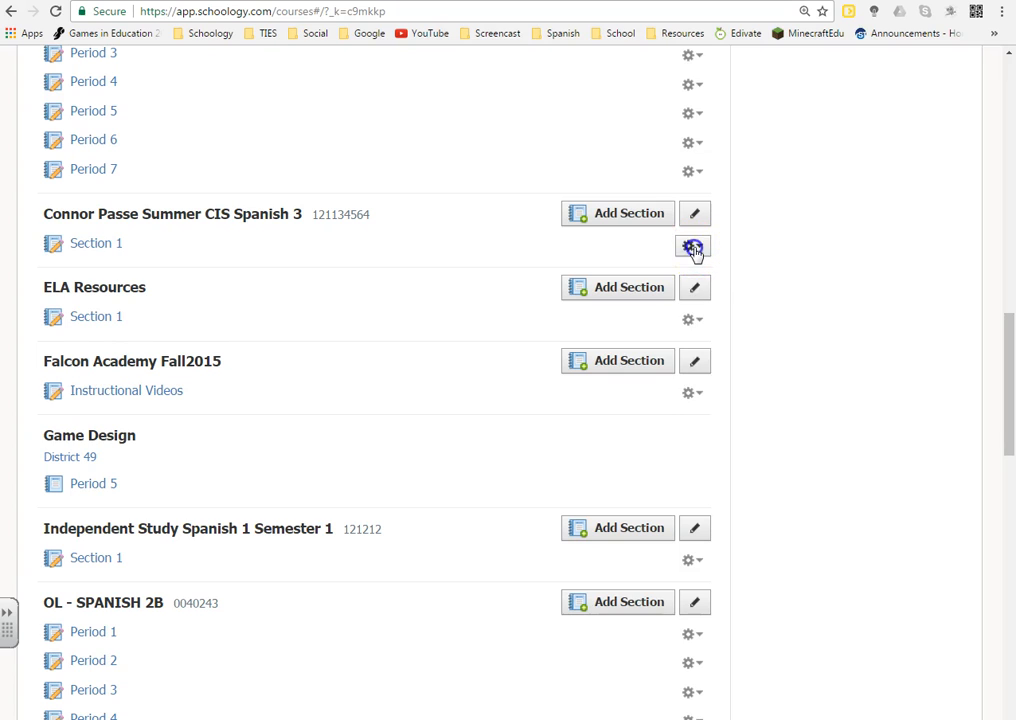
Step: Delete Section 1 of Independent Study Spanish 1 Semester 1 via its gear menu and confirm
{"action": "left_click", "coordinate": [692, 246]}
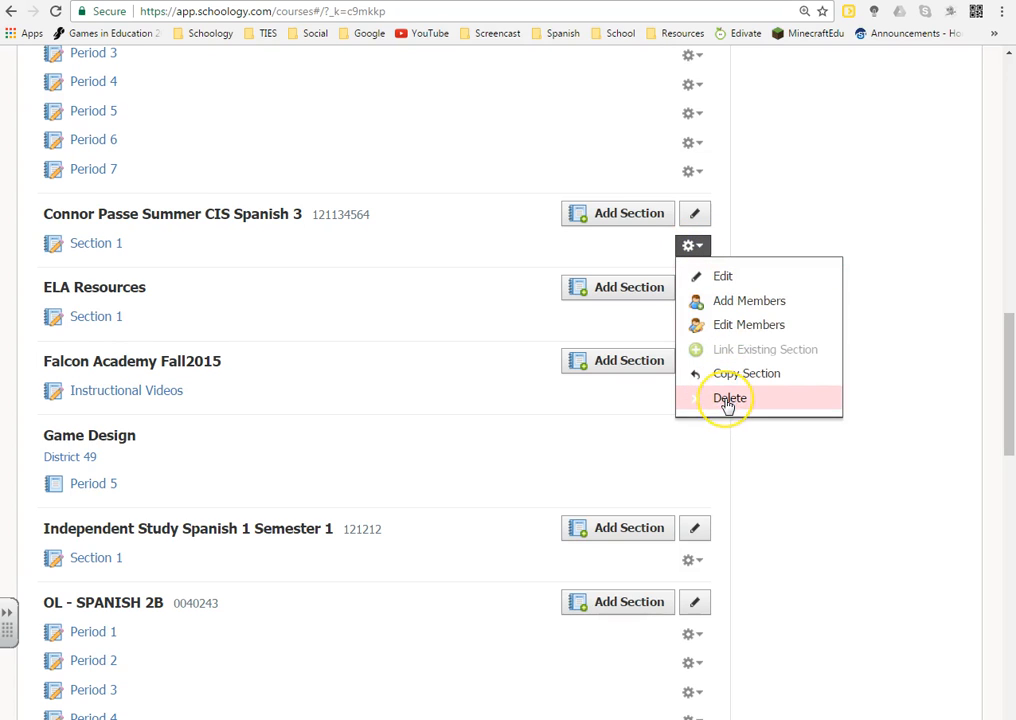
{"action": "mouse_move", "coordinate": [780, 462]}
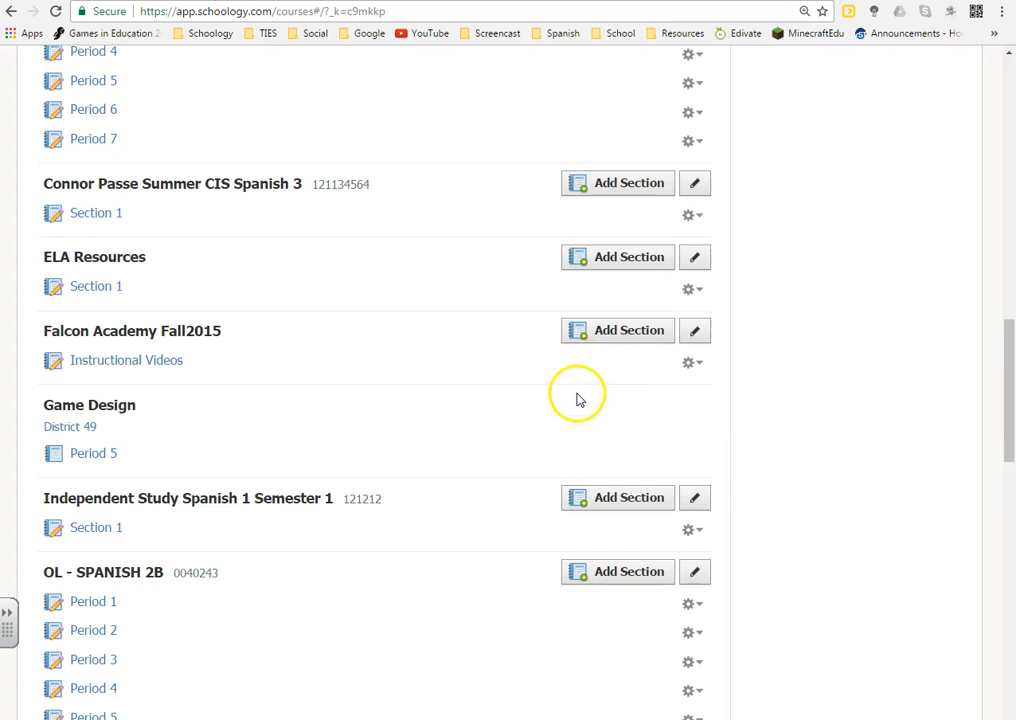
{"action": "left_click", "coordinate": [690, 322]}
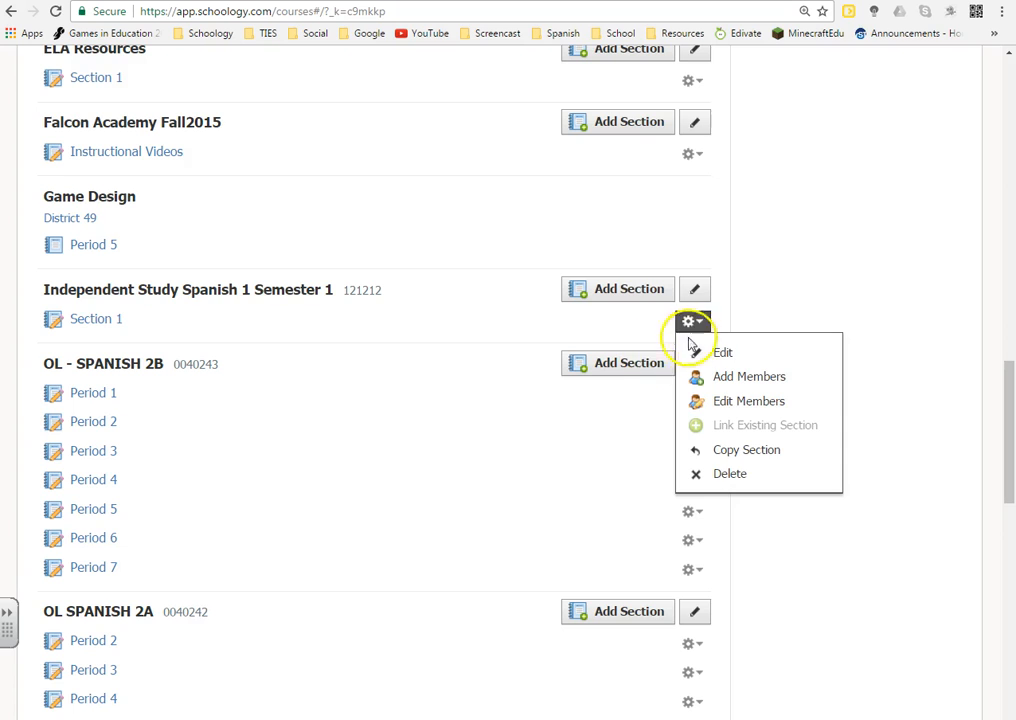
{"action": "left_click", "coordinate": [730, 472]}
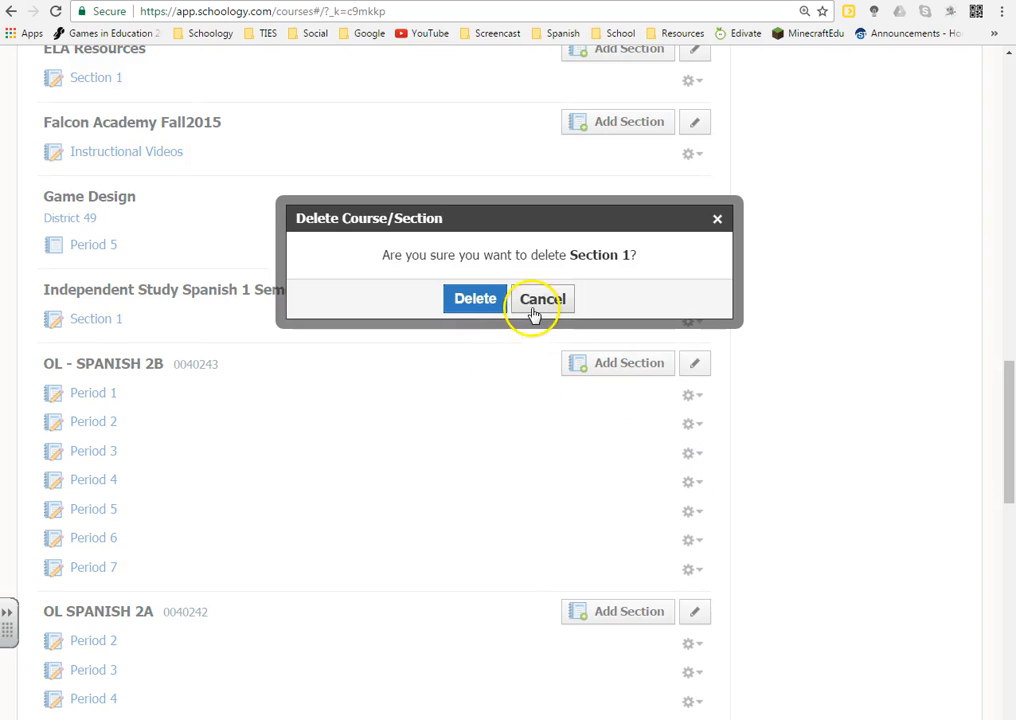
{"action": "left_click", "coordinate": [540, 298]}
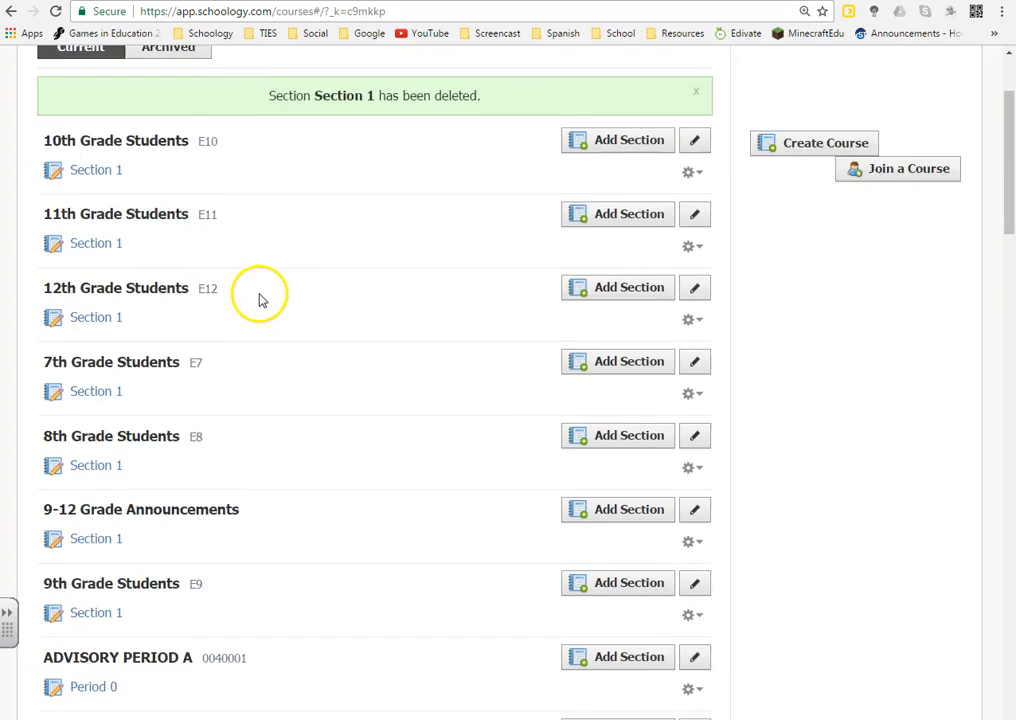
Step: Dismiss the section-deleted notice and reopen the Courses quick list from the top bar
{"action": "scroll", "scroll_direction": "up", "scroll_amount": 3}
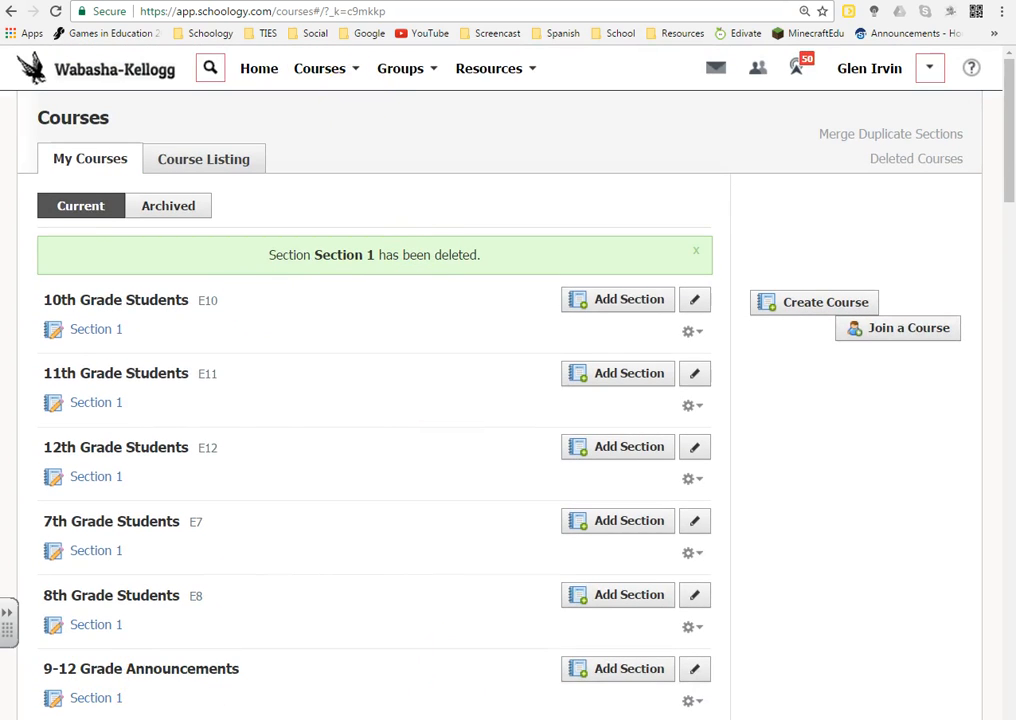
{"action": "left_click", "coordinate": [696, 248]}
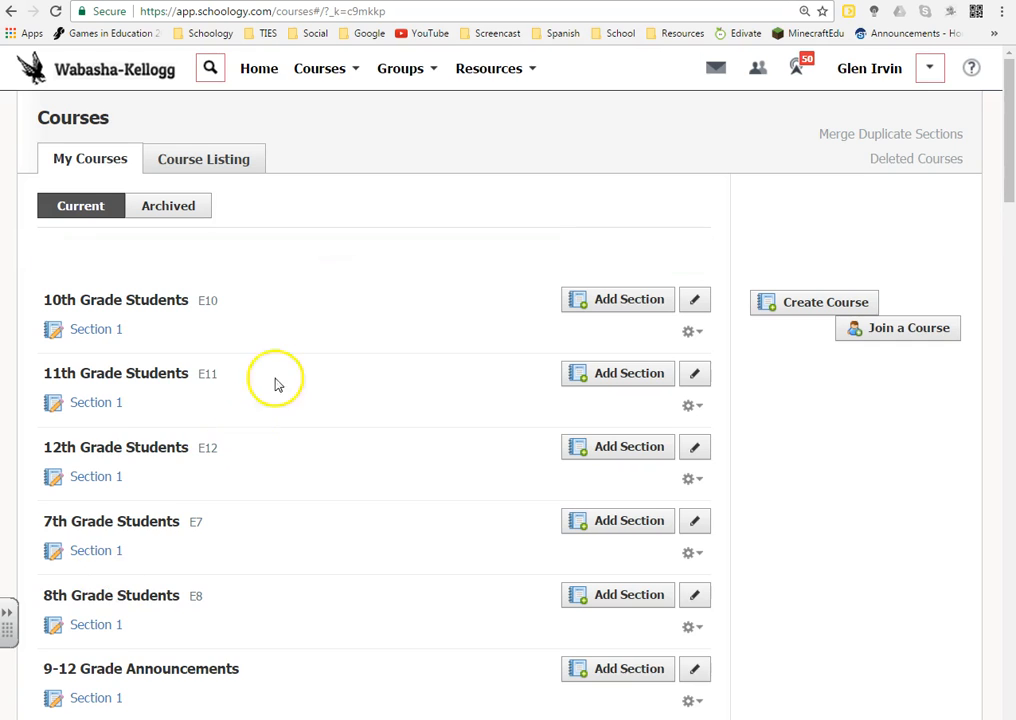
{"action": "left_click", "coordinate": [320, 68]}
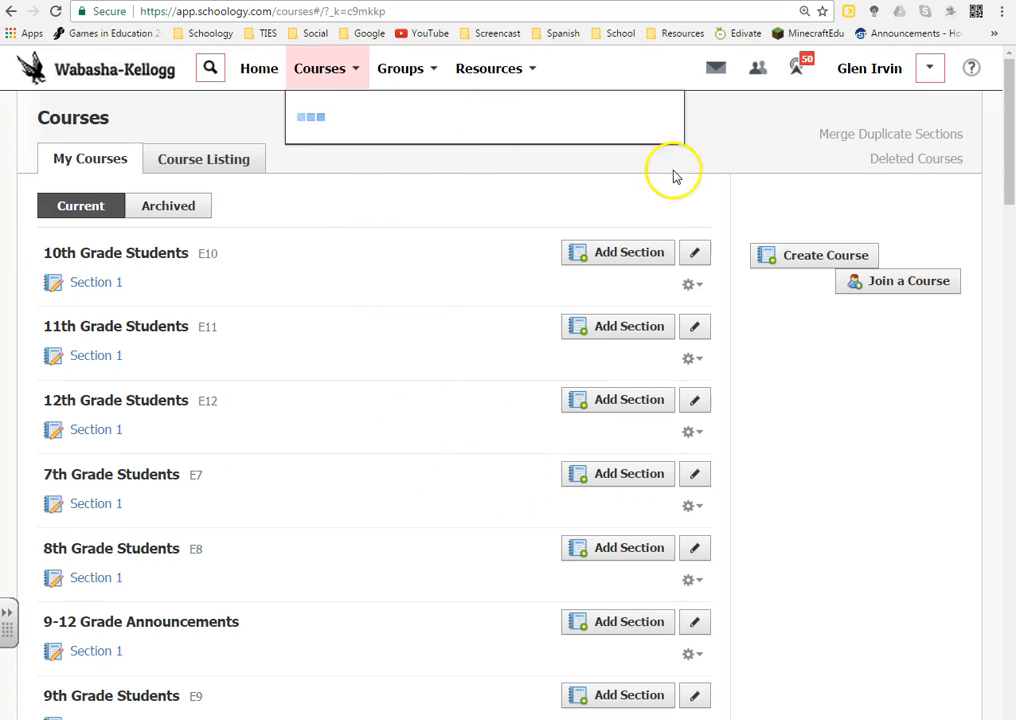
{"action": "left_click", "coordinate": [320, 68]}
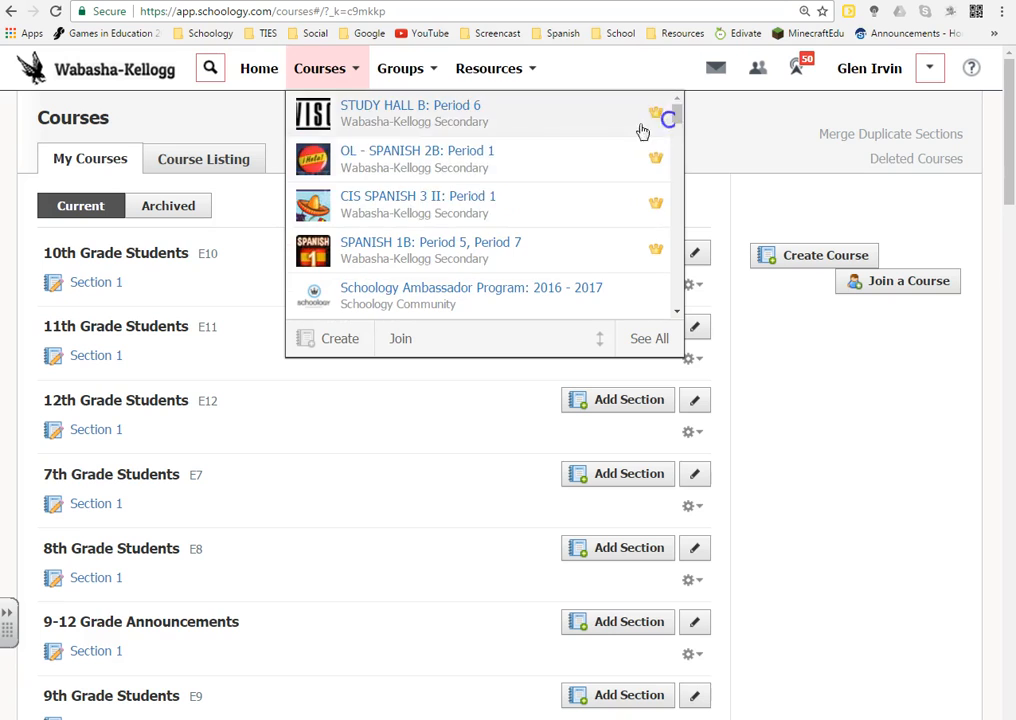